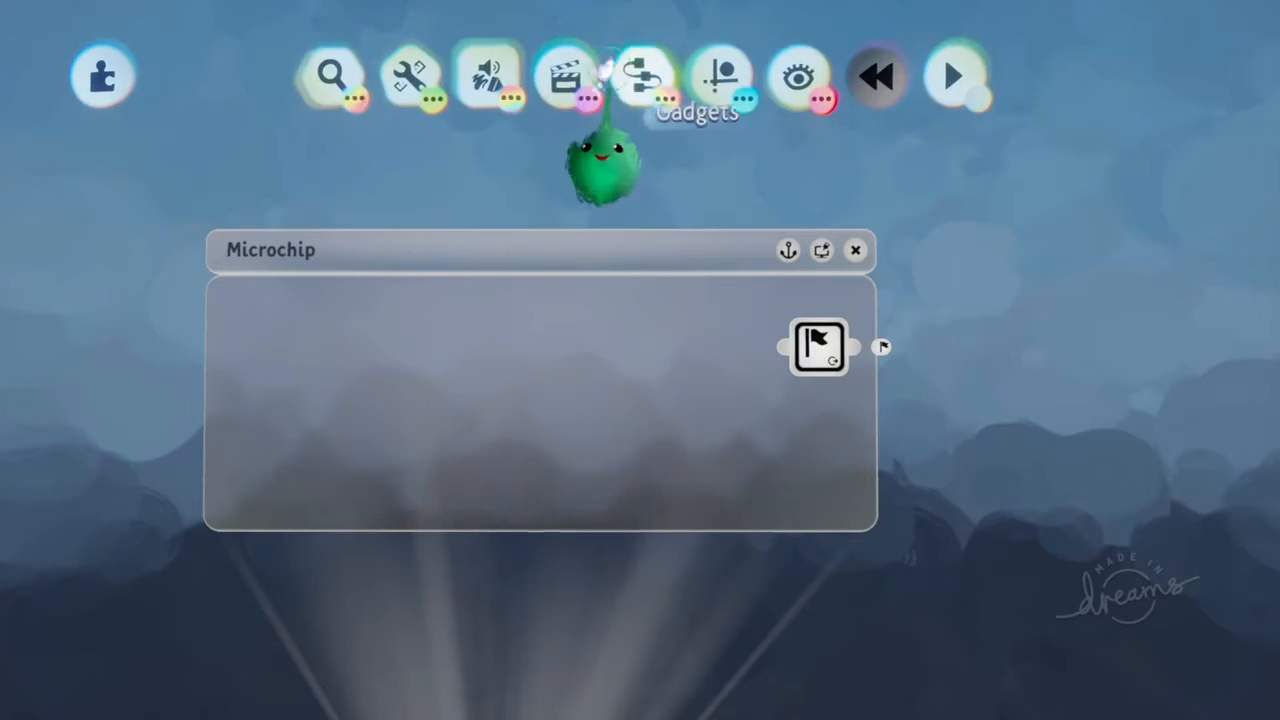
Add a Value Slider gadget to the microchip
left_click(640, 75)
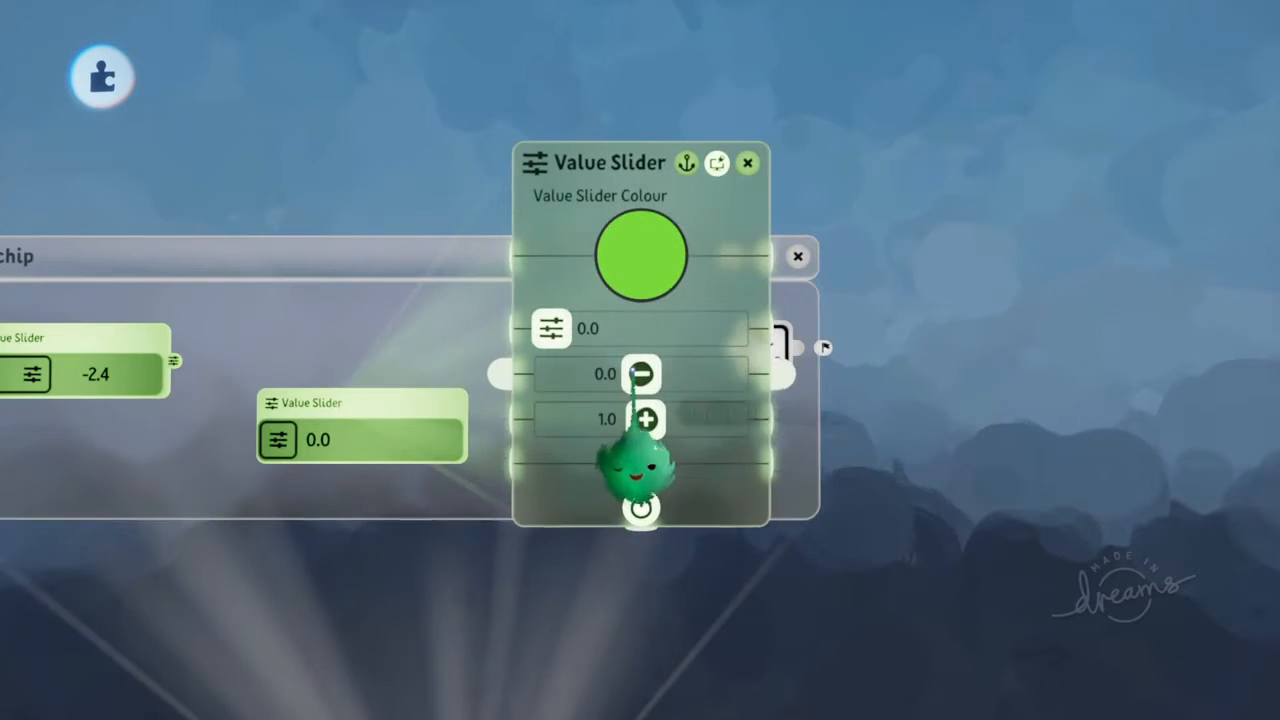
mouse_move(645, 463)
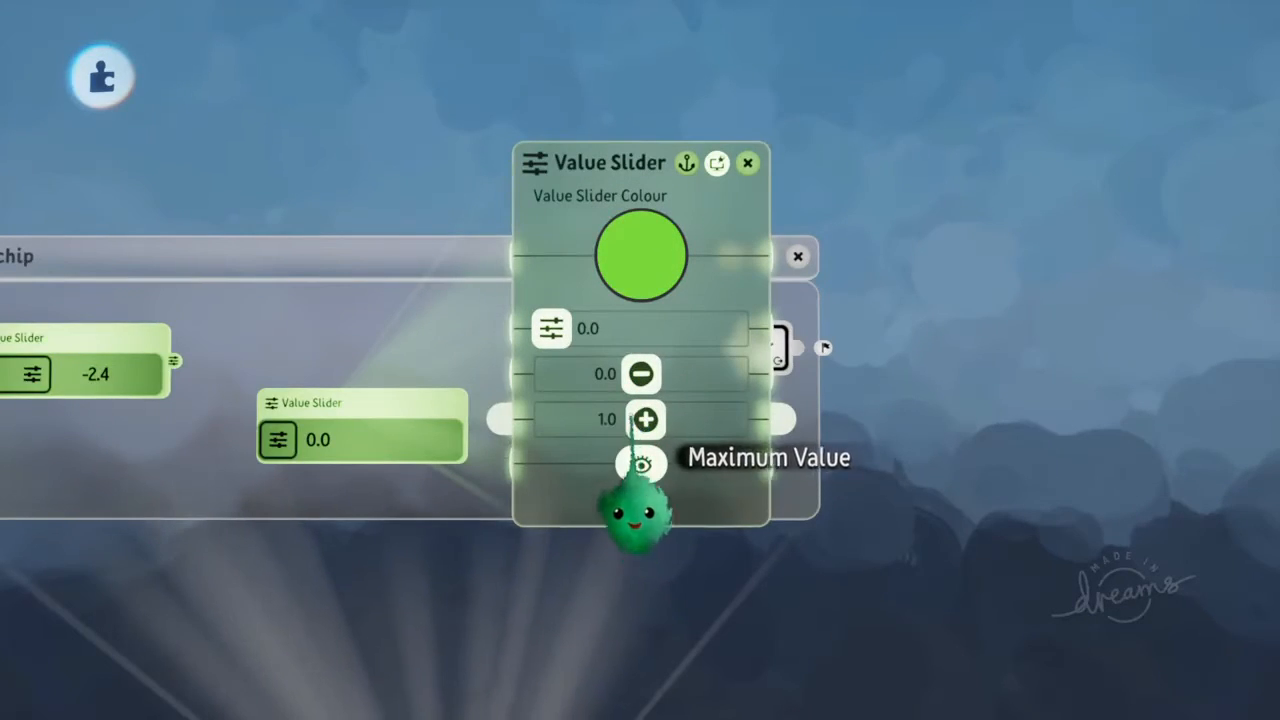
Wire the 2.5 slider into the 0–1 slider so it clamps to 1.0
left_click(750, 162)
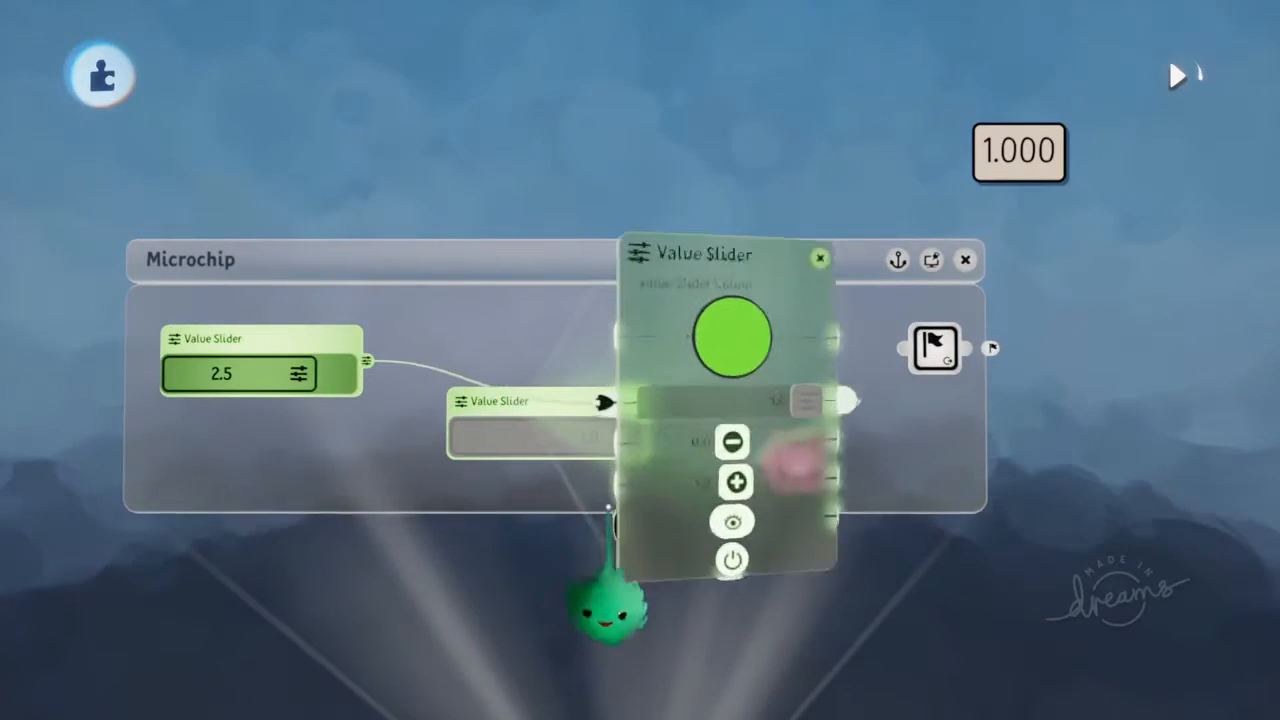
left_click(818, 260)
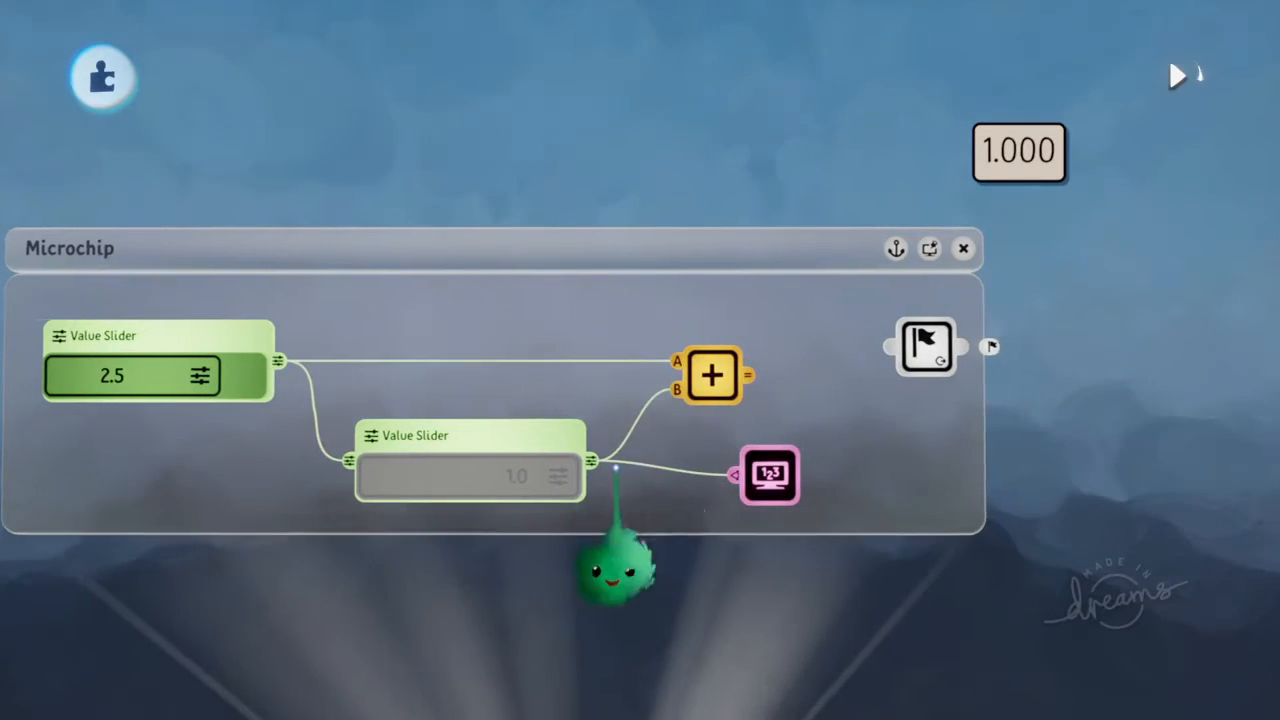
Open the Calculator's tweak menu and remove the extra slider and display
left_click(714, 376)
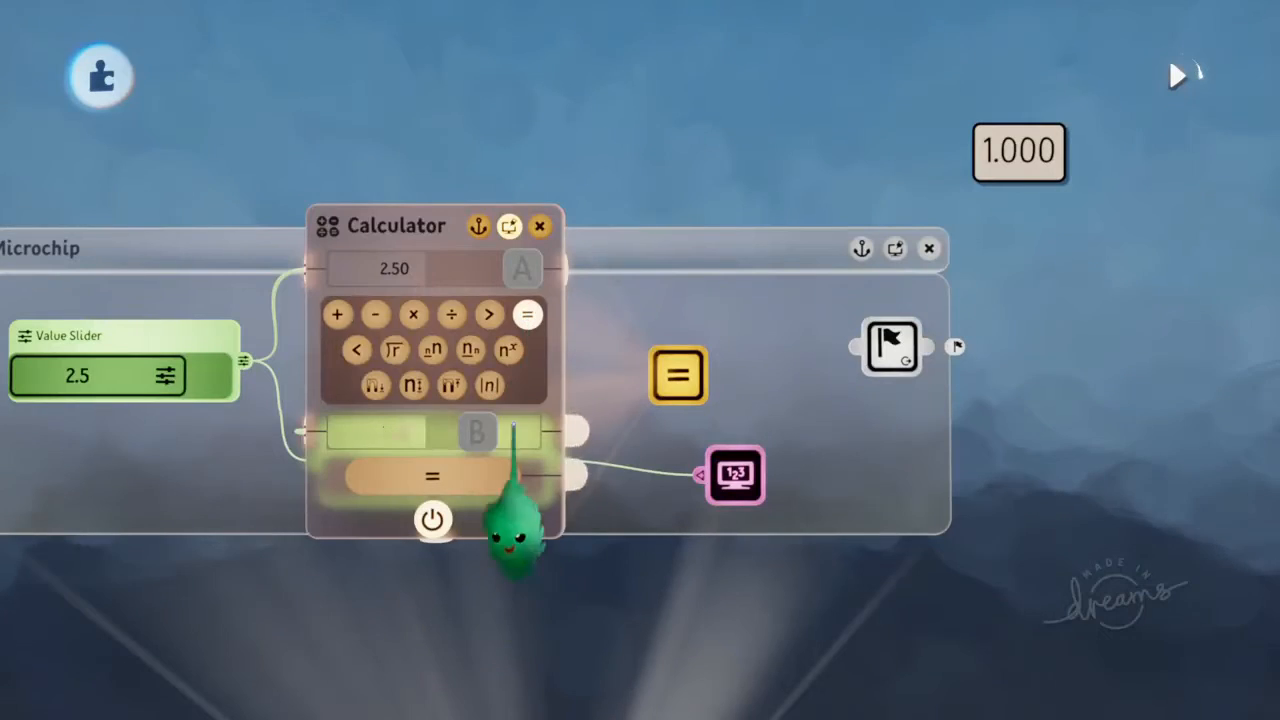
left_click(539, 226)
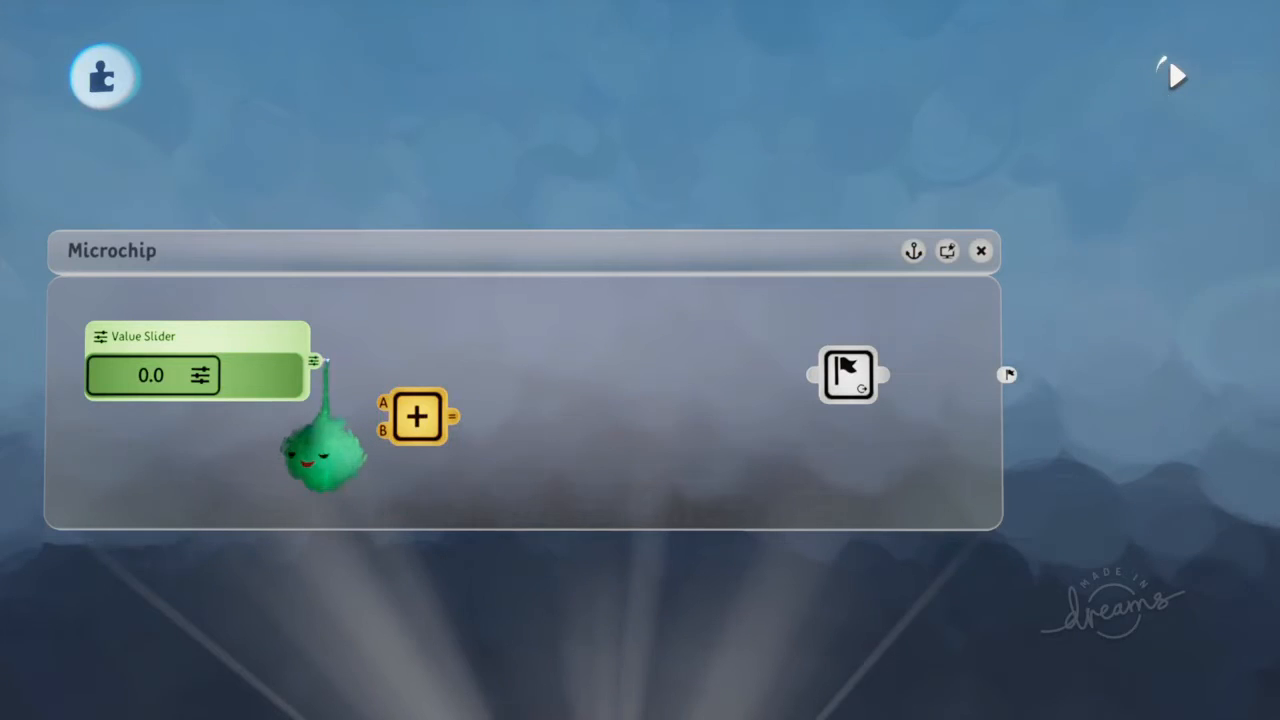
left_click(415, 417)
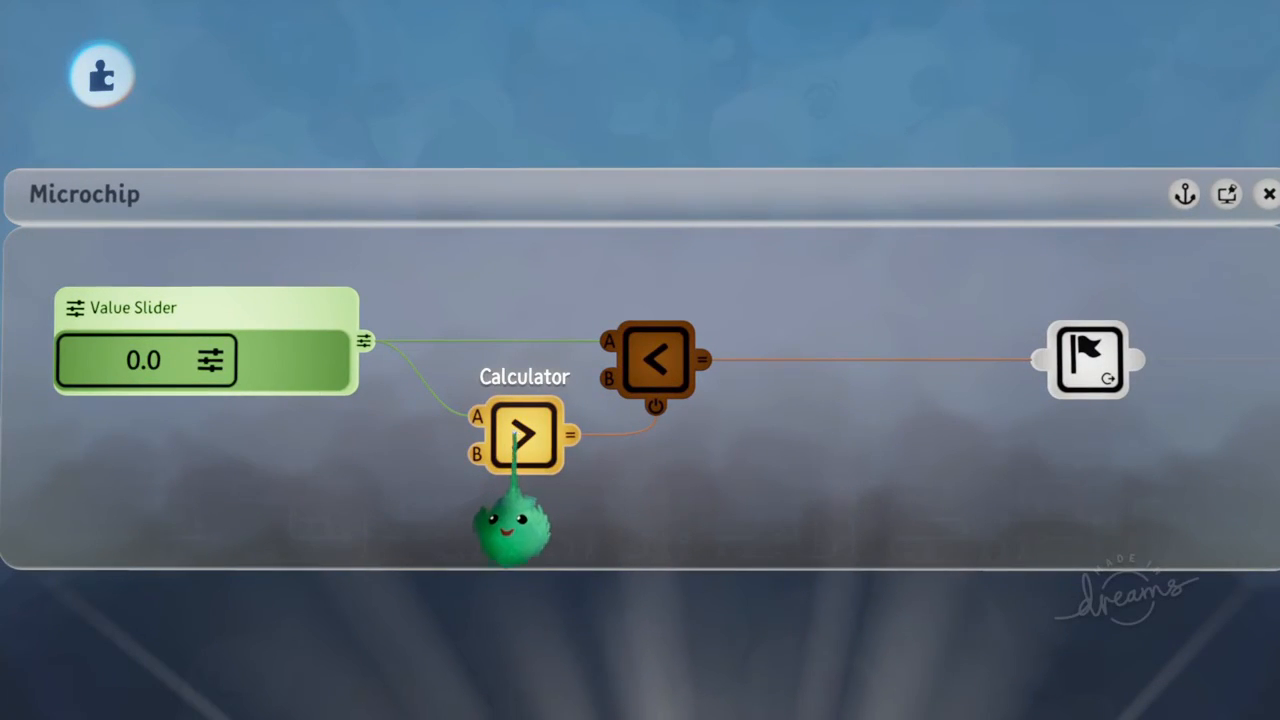
Set the value slider to 0.1, lighting both calculators and the tag
left_click(527, 430)
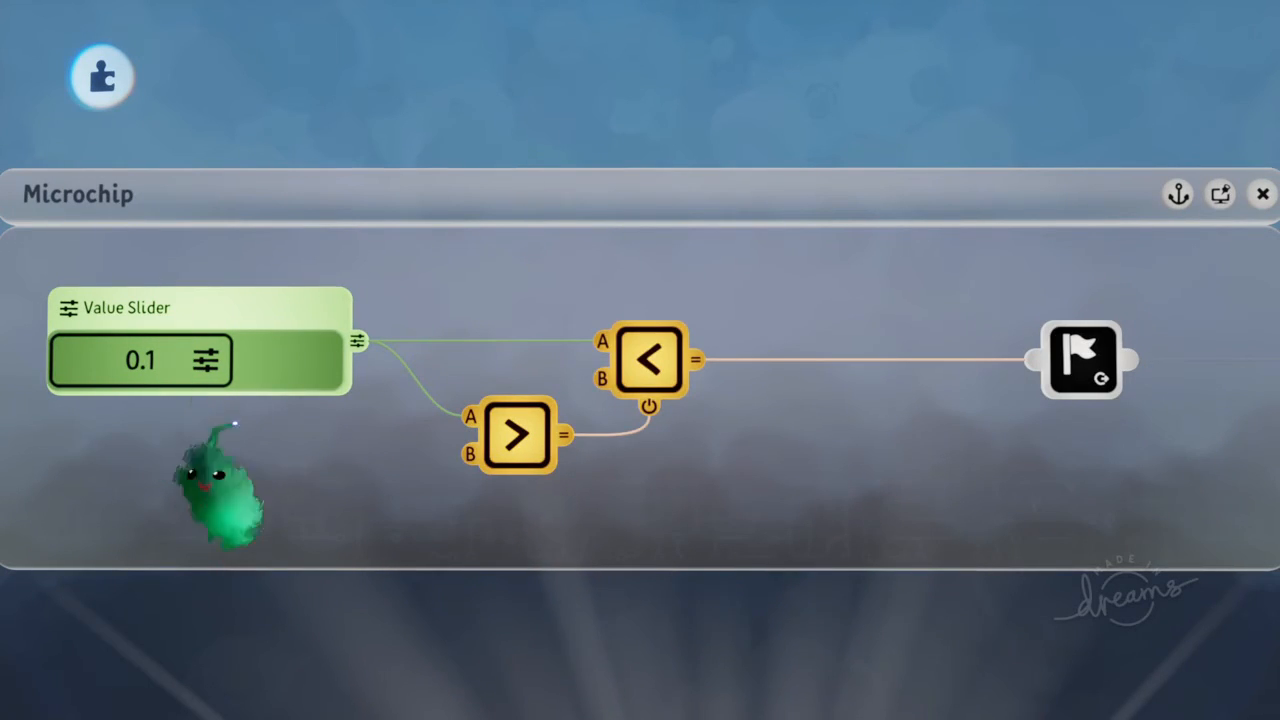
Name the tag 'Within Range' and move it inside the microchip
left_click(650, 360)
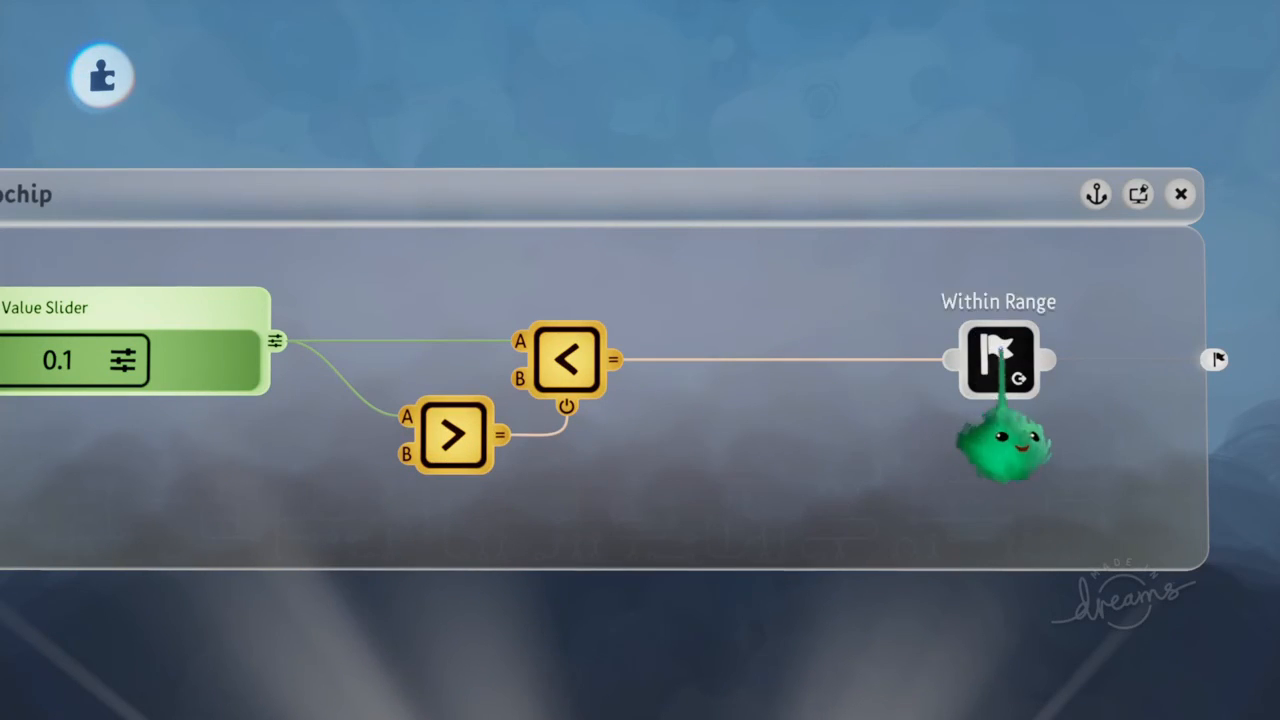
left_click_drag(998, 360, 718, 360)
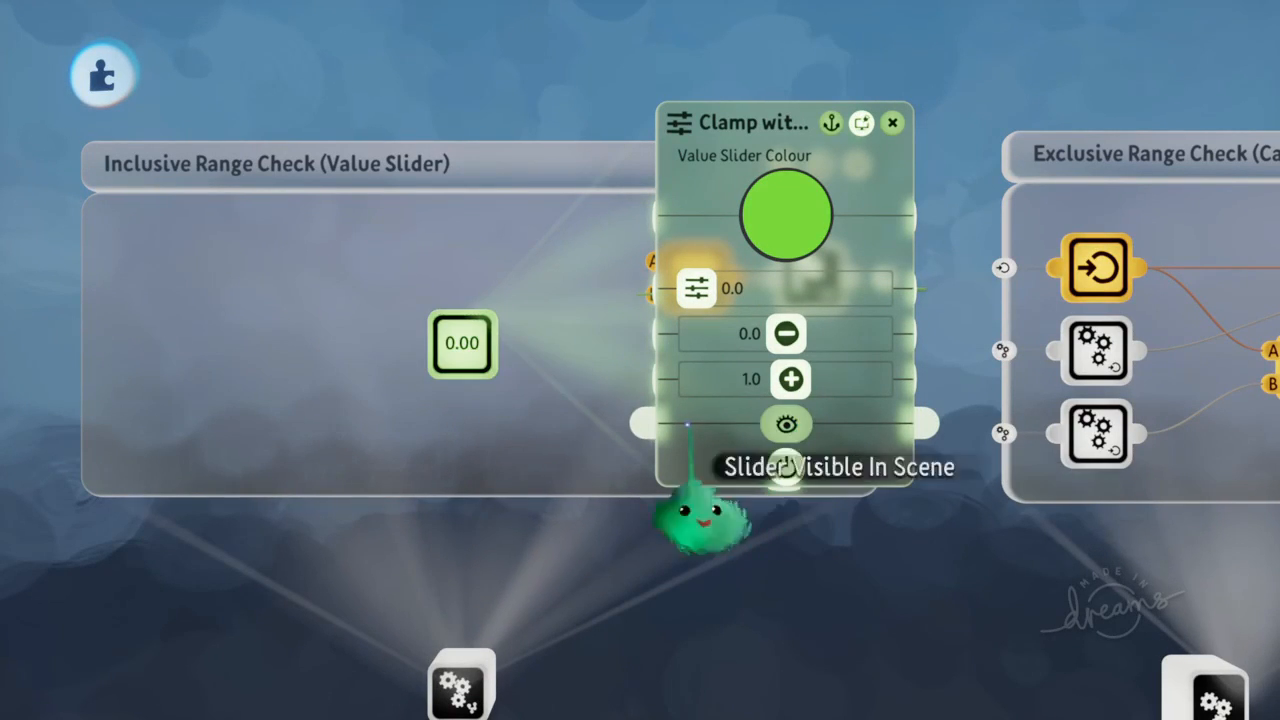
left_click(891, 123)
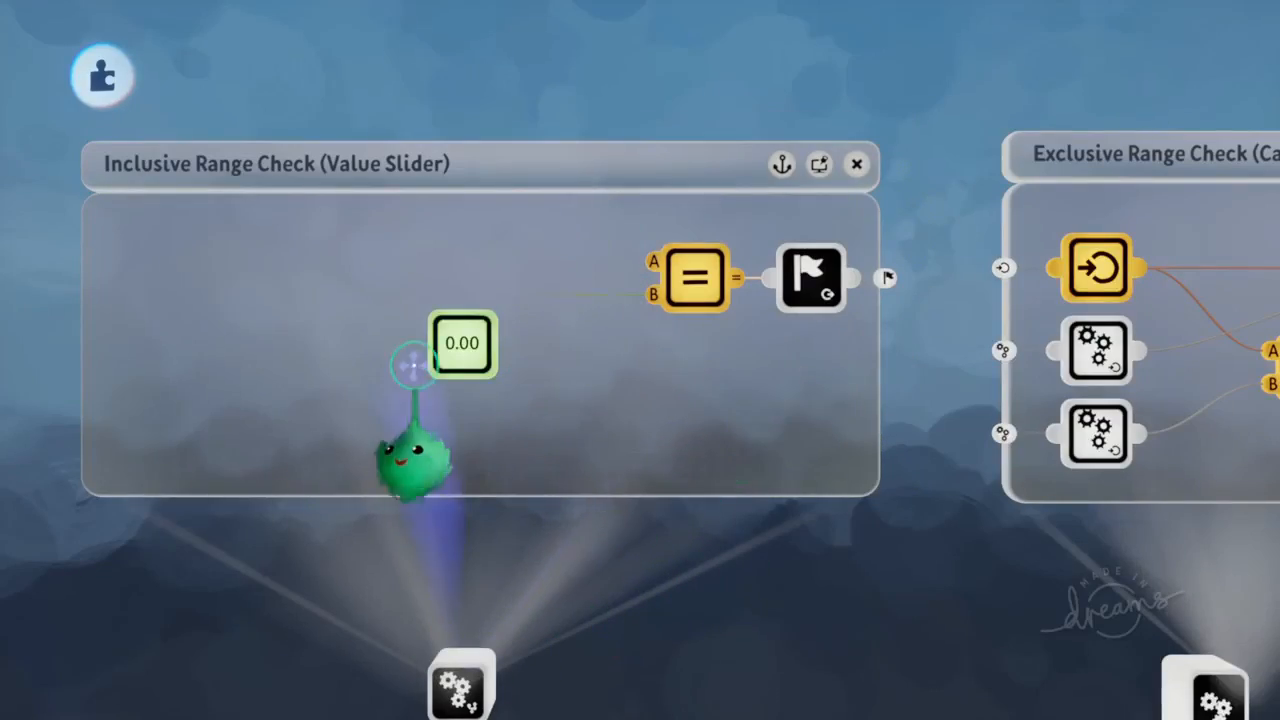